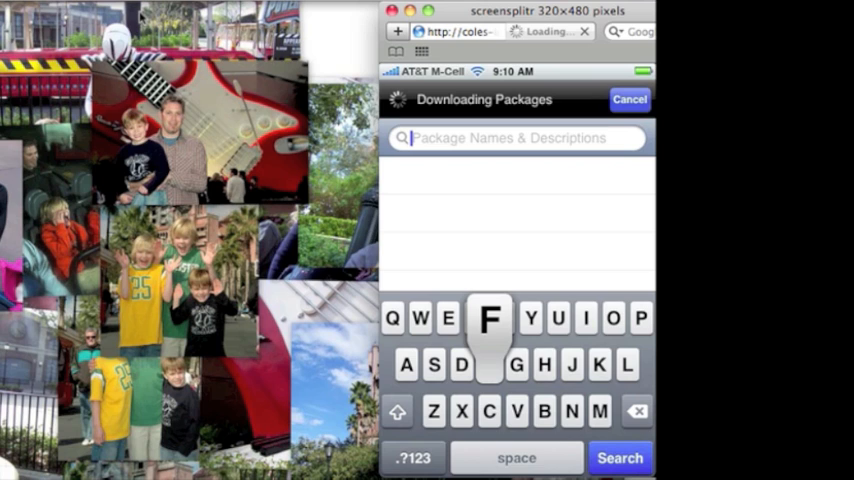
type("fiv")
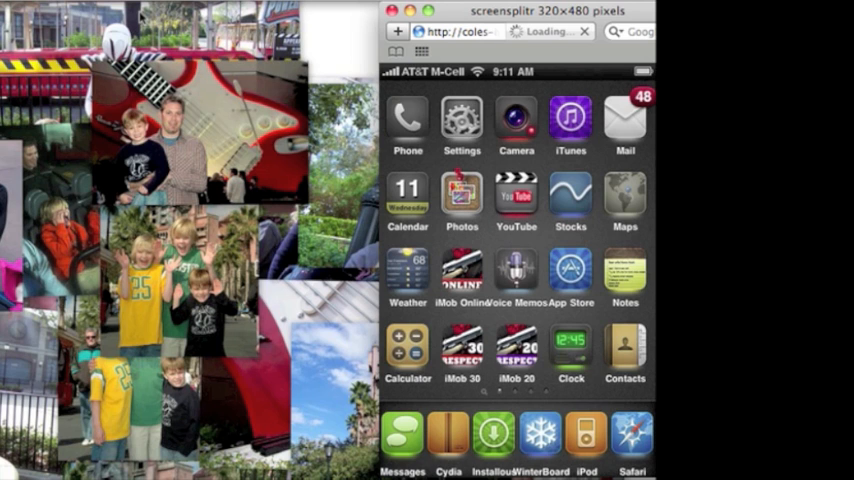
scroll("left", 3)
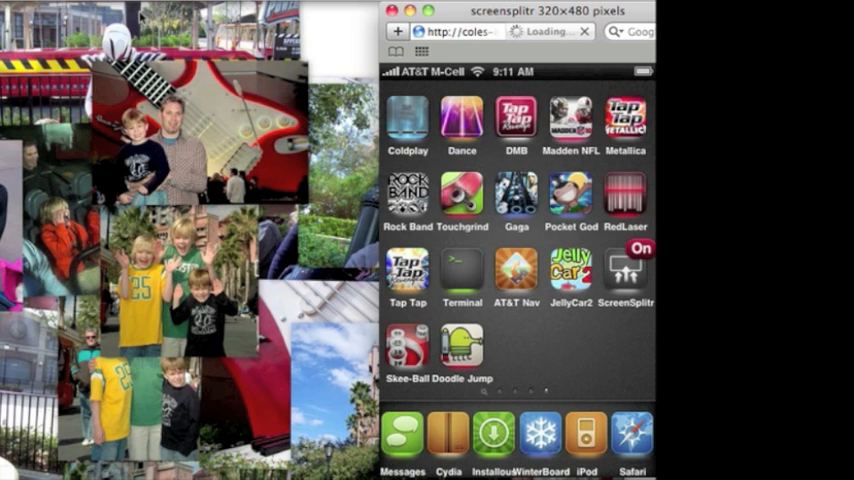